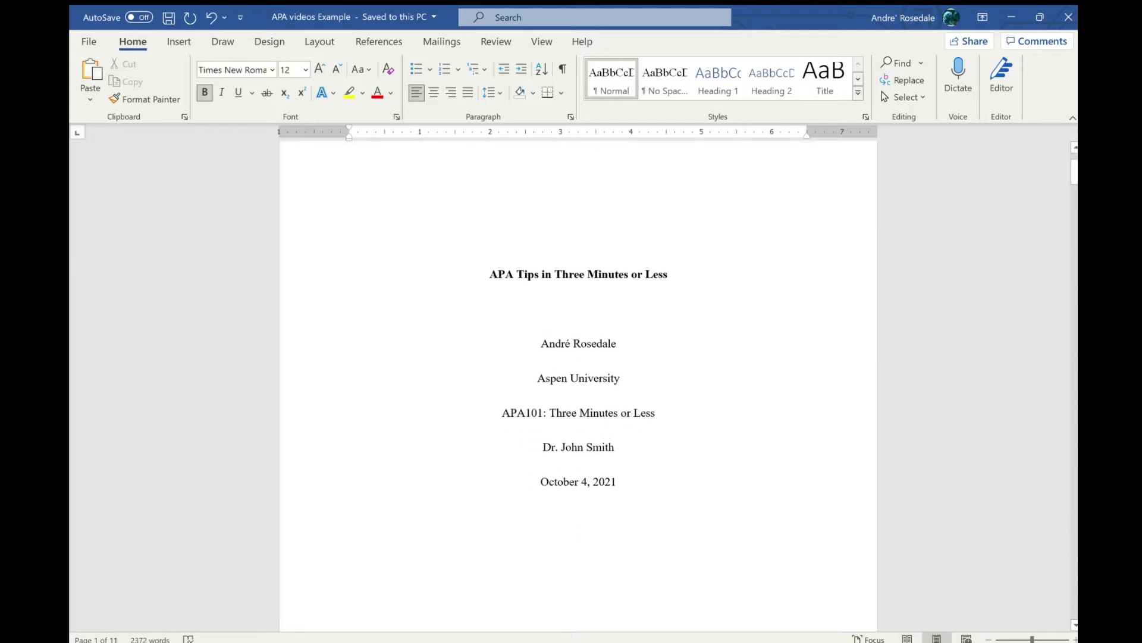
Scroll to page 2 showing the bold centered paper title and first Level 1 heading.
scroll("up", 3)
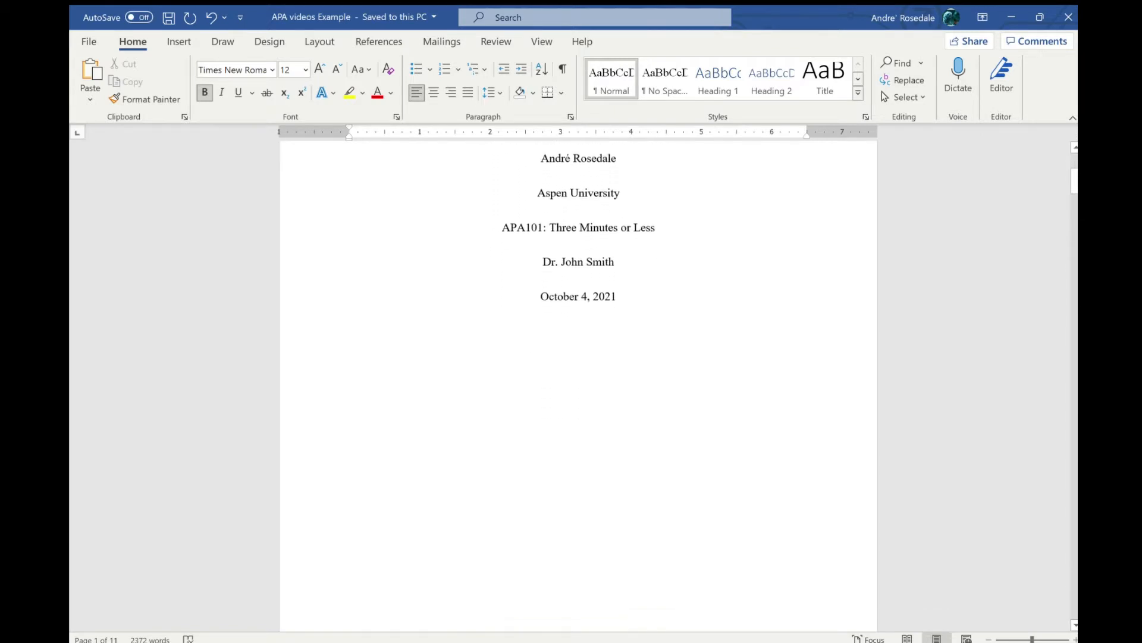
scroll("down", 3)
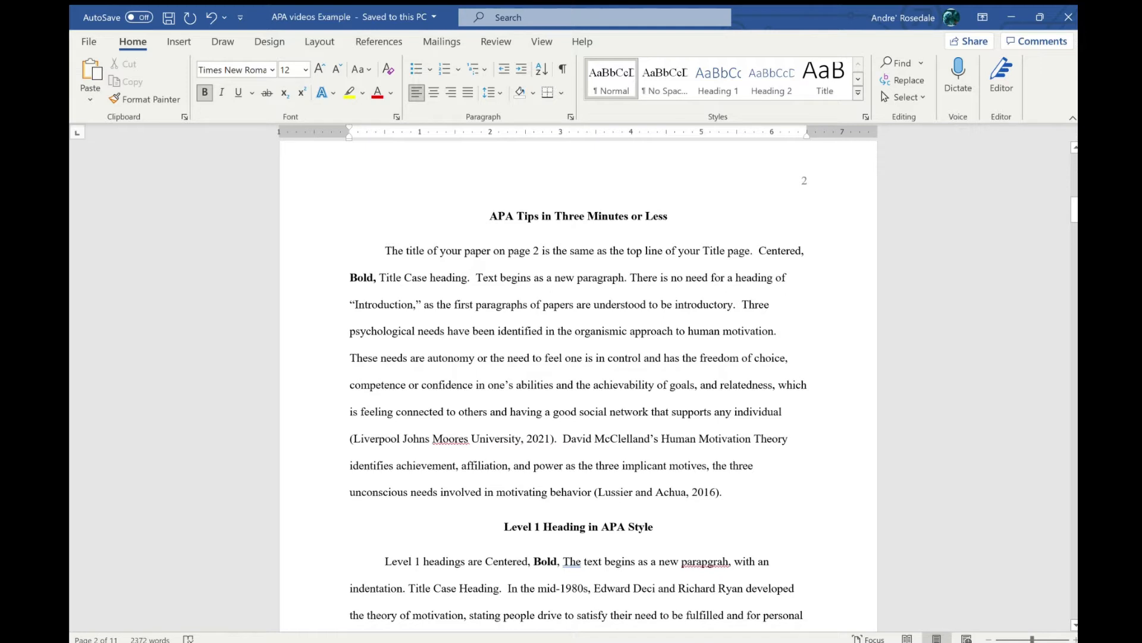
mouse_move(576, 207)
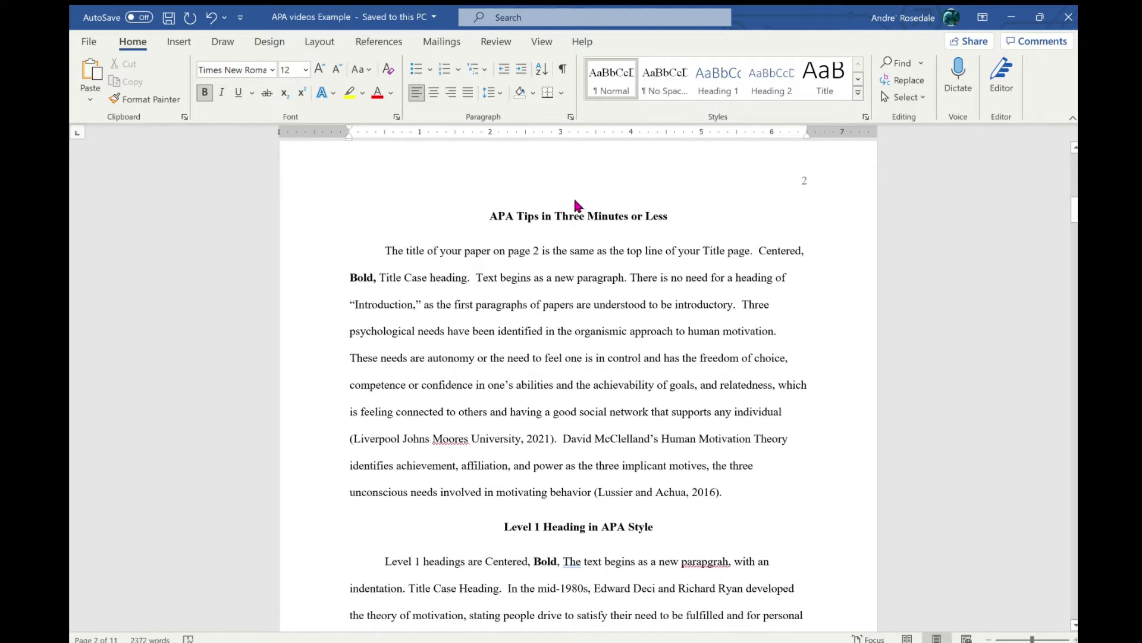
mouse_move(658, 224)
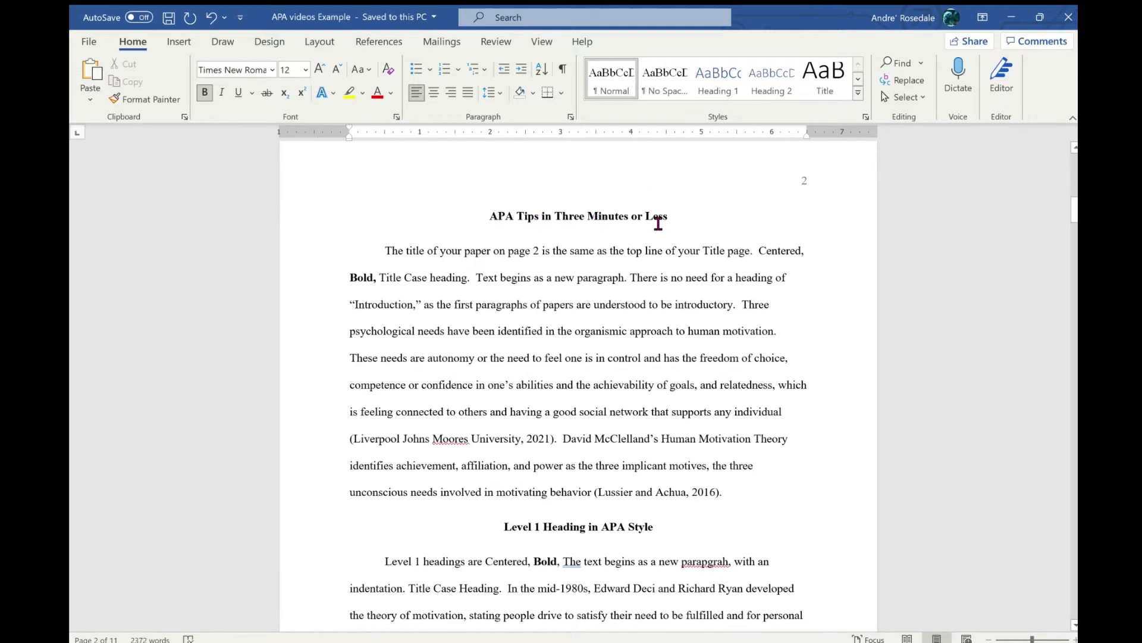
triple_click(578, 216)
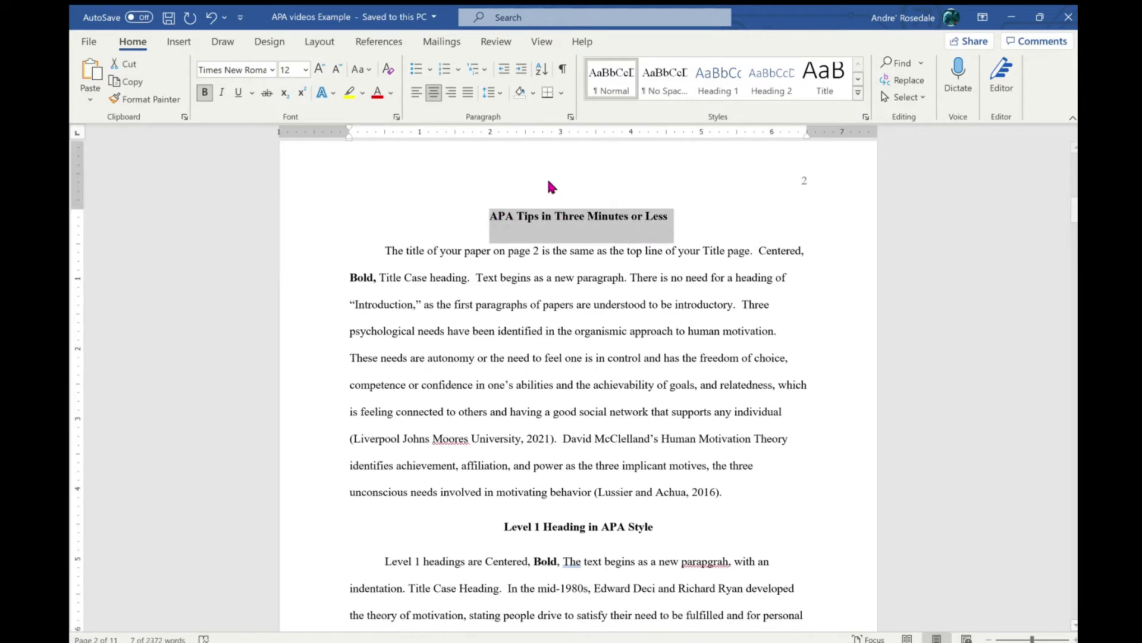
left_click(349, 93)
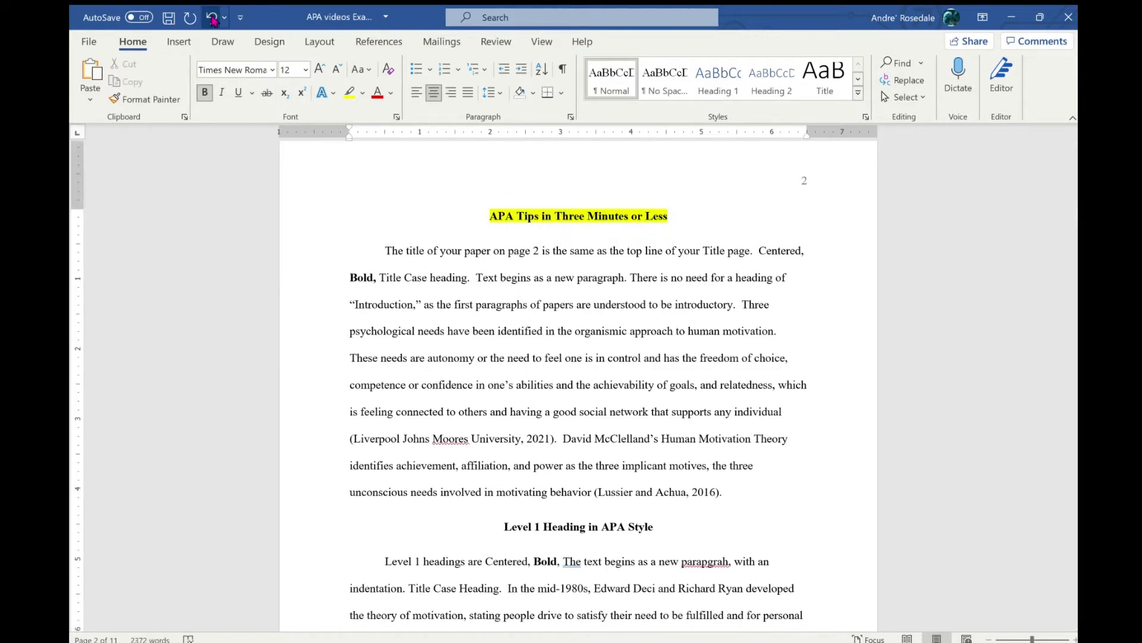
left_click(211, 17)
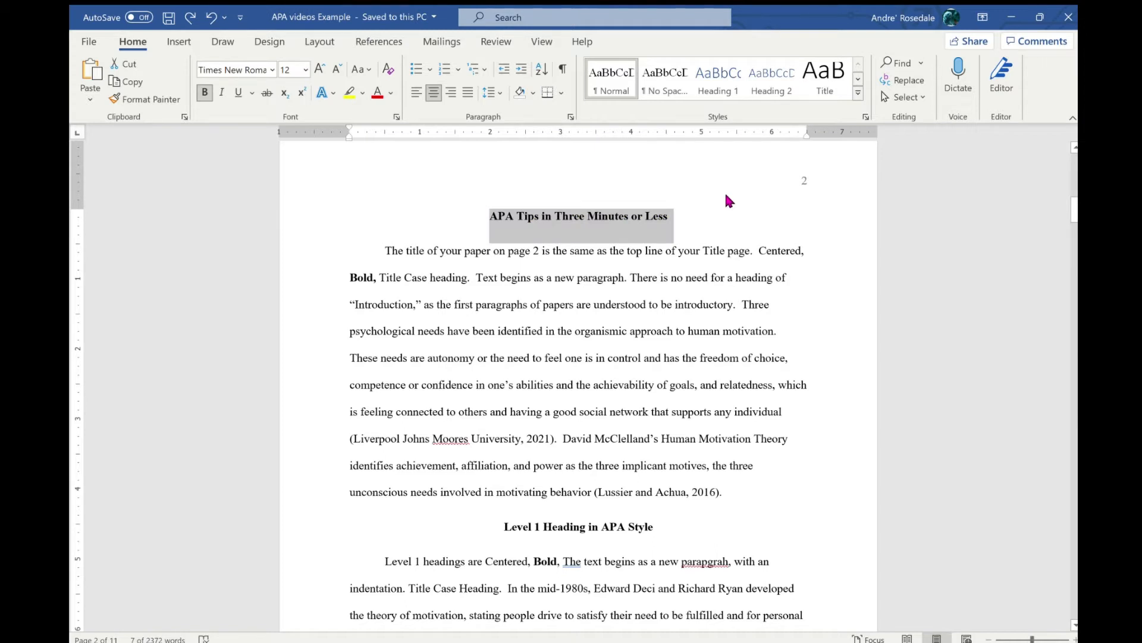
mouse_move(700, 191)
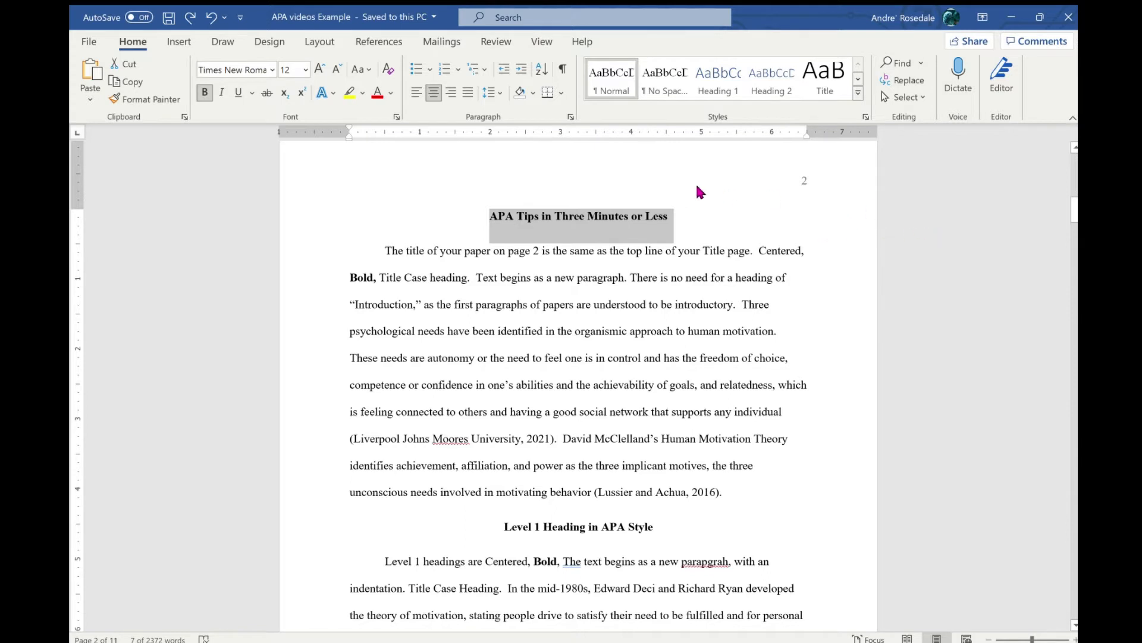
mouse_move(630, 182)
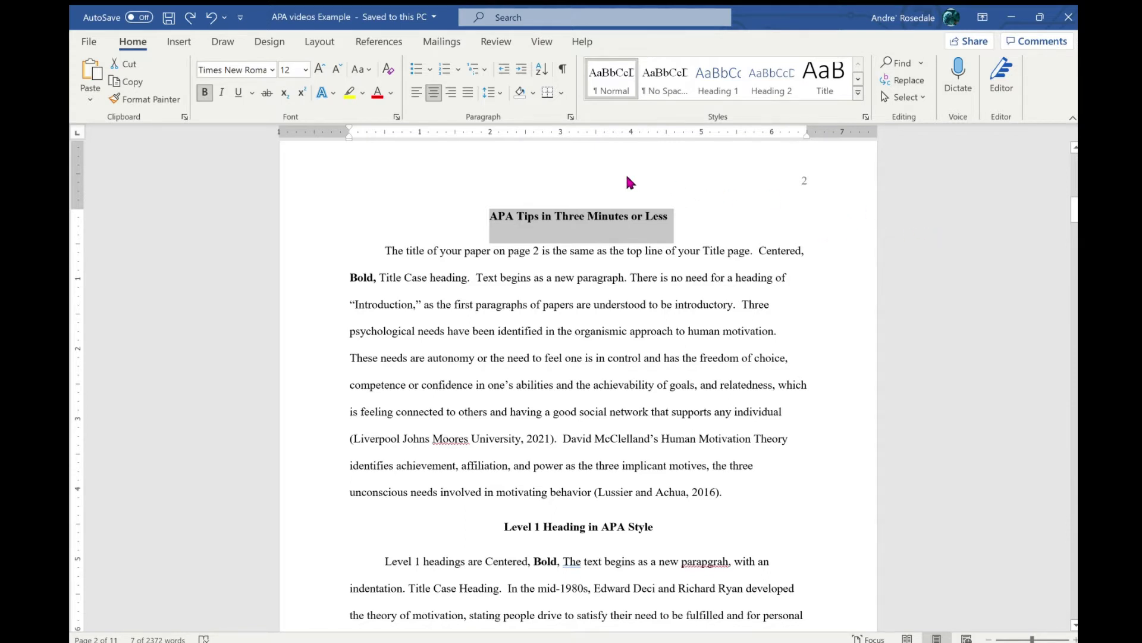
mouse_move(685, 171)
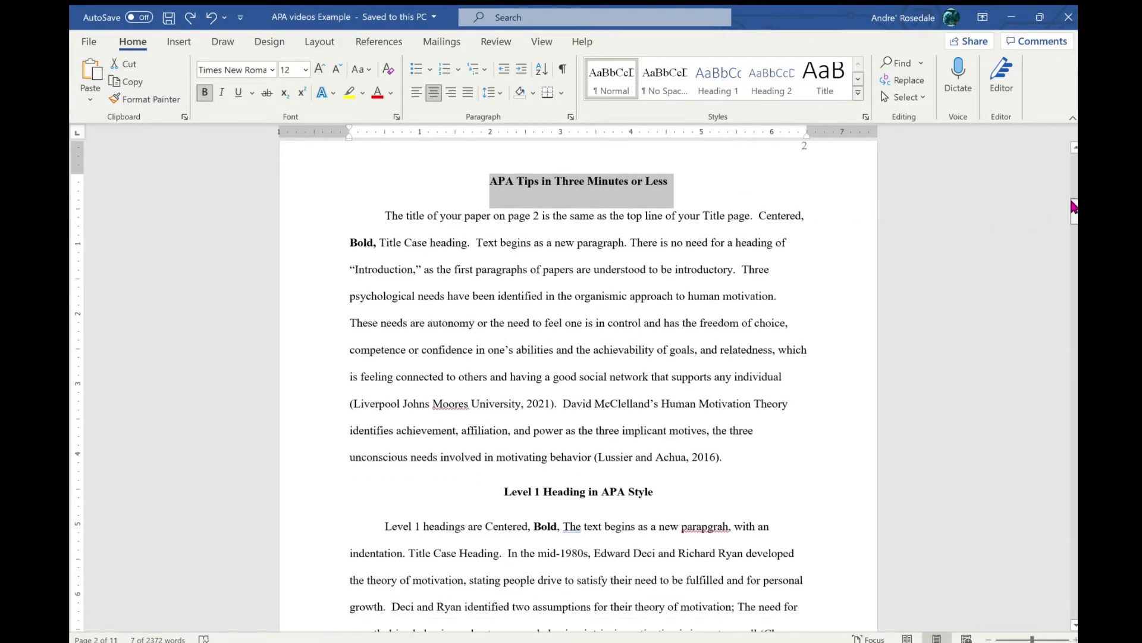
scroll("down", 3)
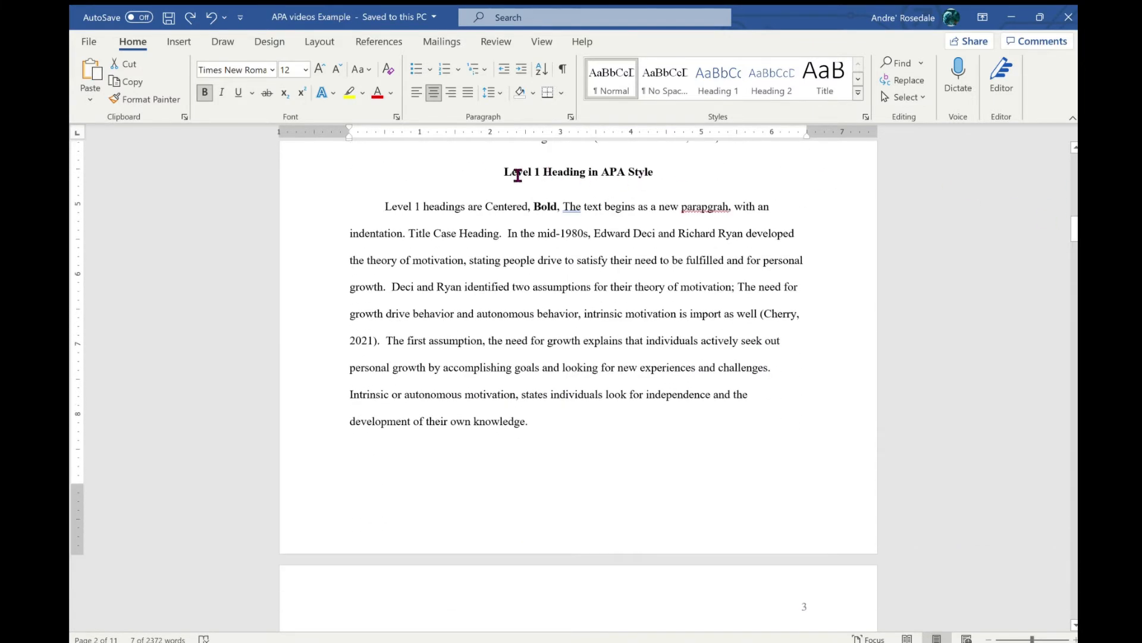
triple_click(577, 172)
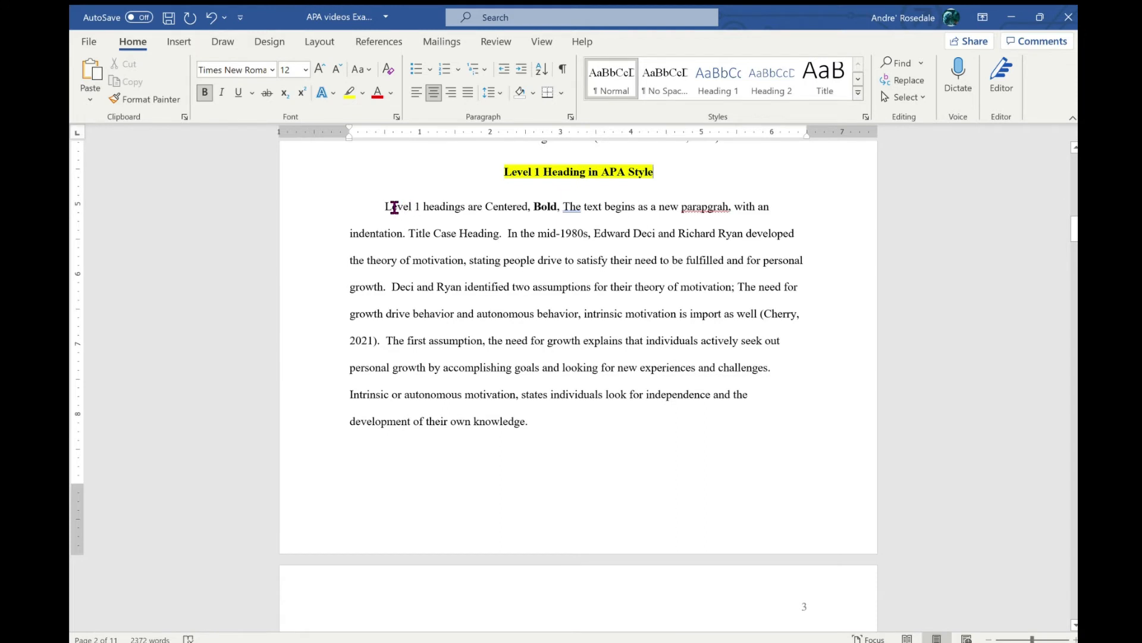
left_click(205, 92)
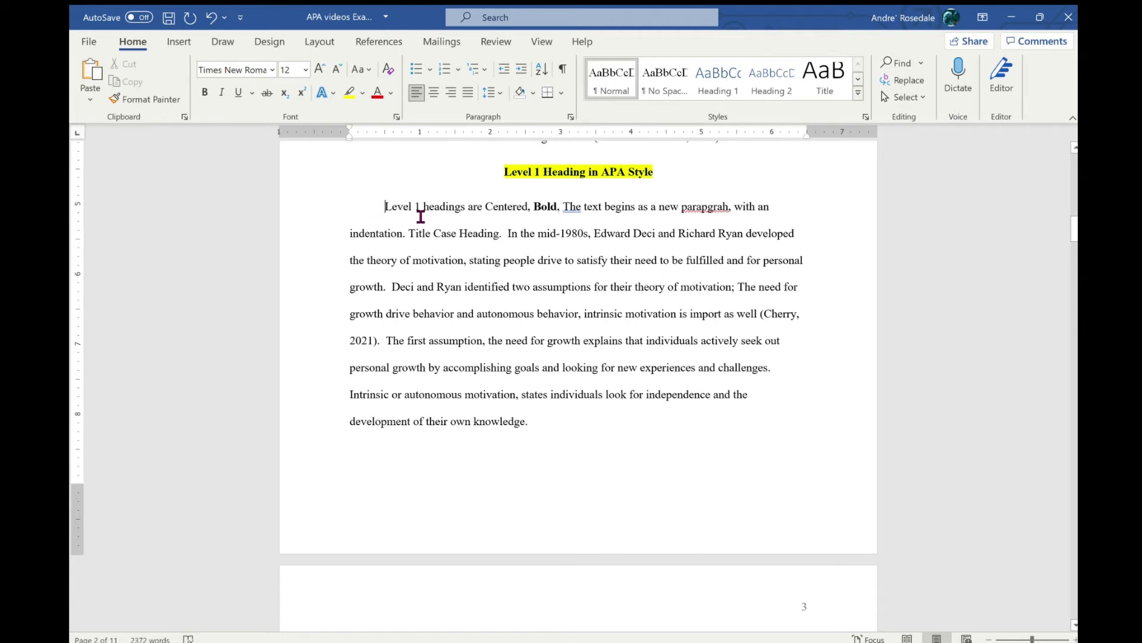
left_click(211, 16)
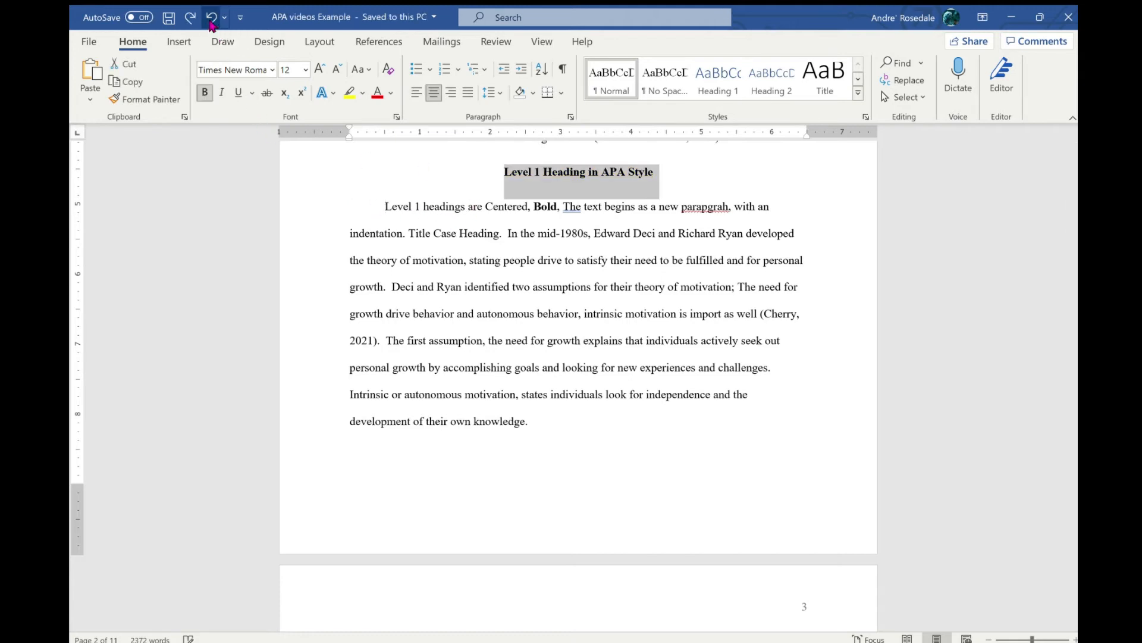
Scroll to page 3 until the bold flush-left 'Level 2 in APA Style' heading appears.
scroll("down", 3)
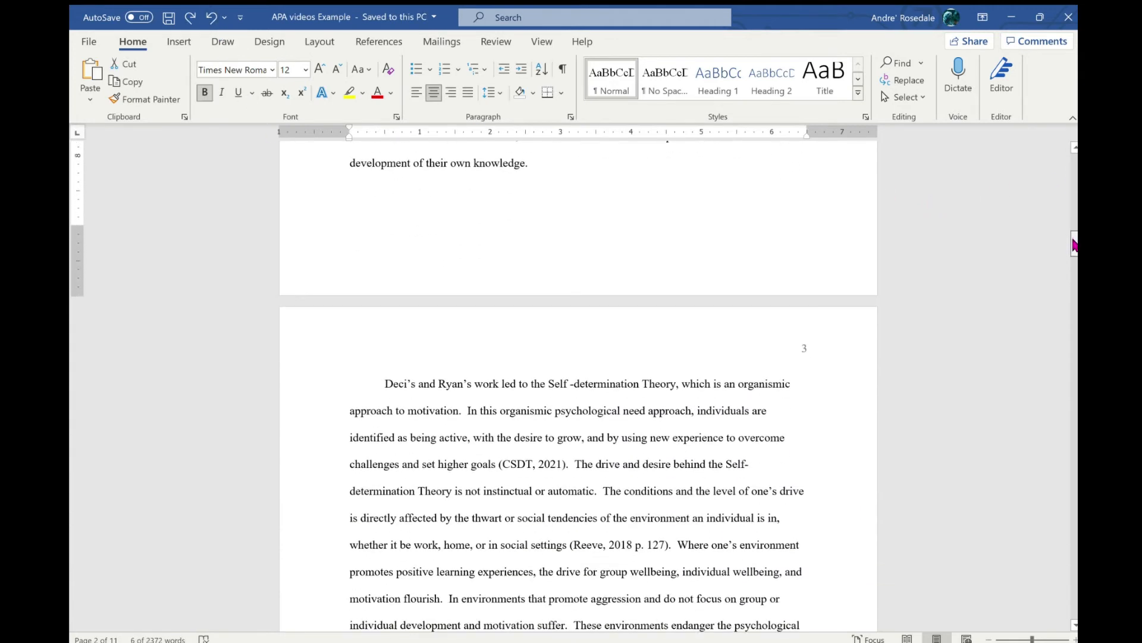
scroll("down", 3)
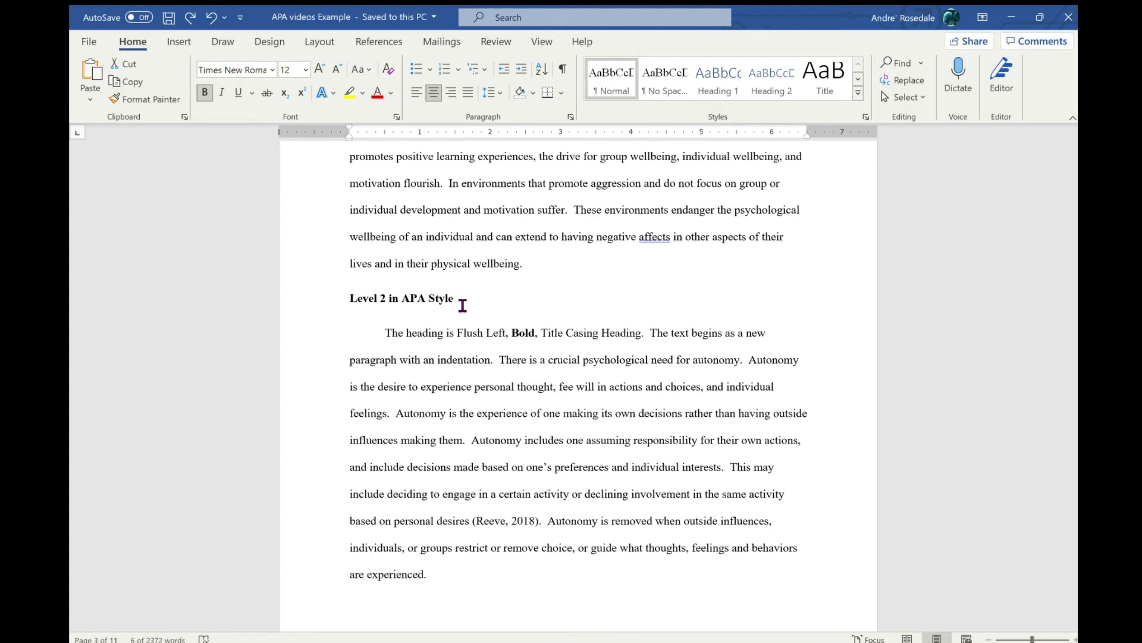
mouse_move(723, 284)
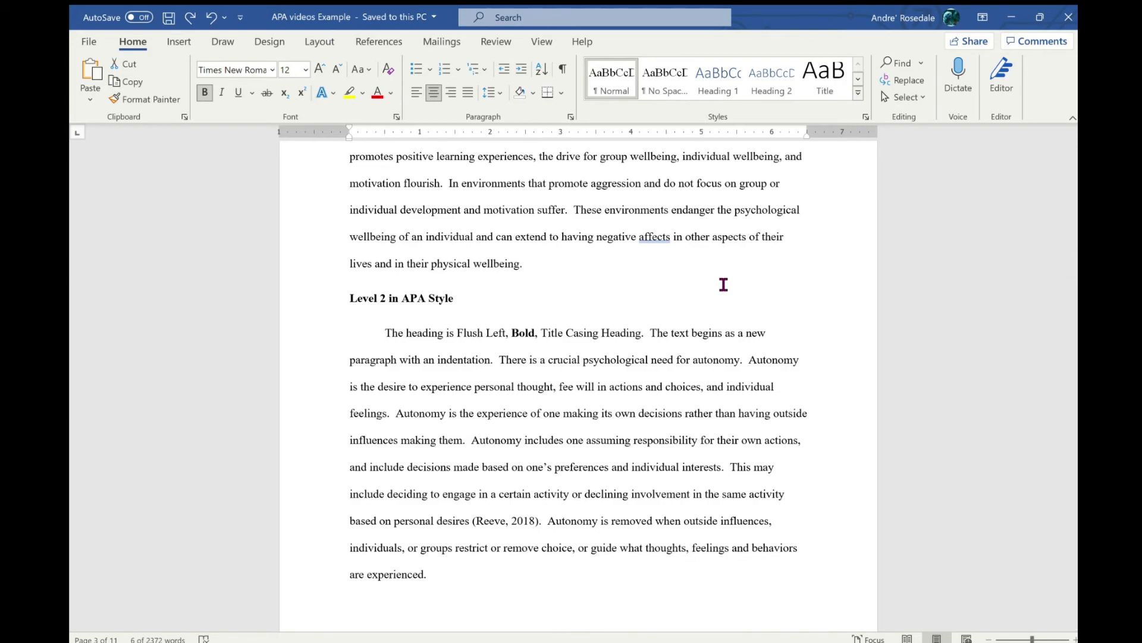
mouse_move(989, 267)
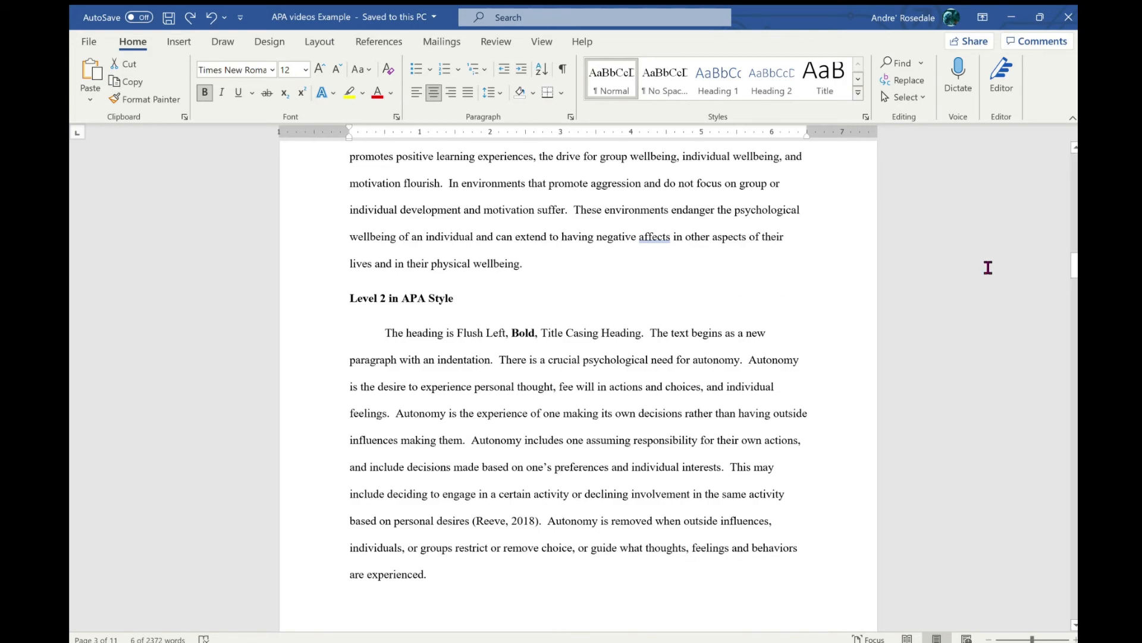
Scroll to the References page on page 10, with its centered heading and hanging-indented entries.
scroll("down", 3)
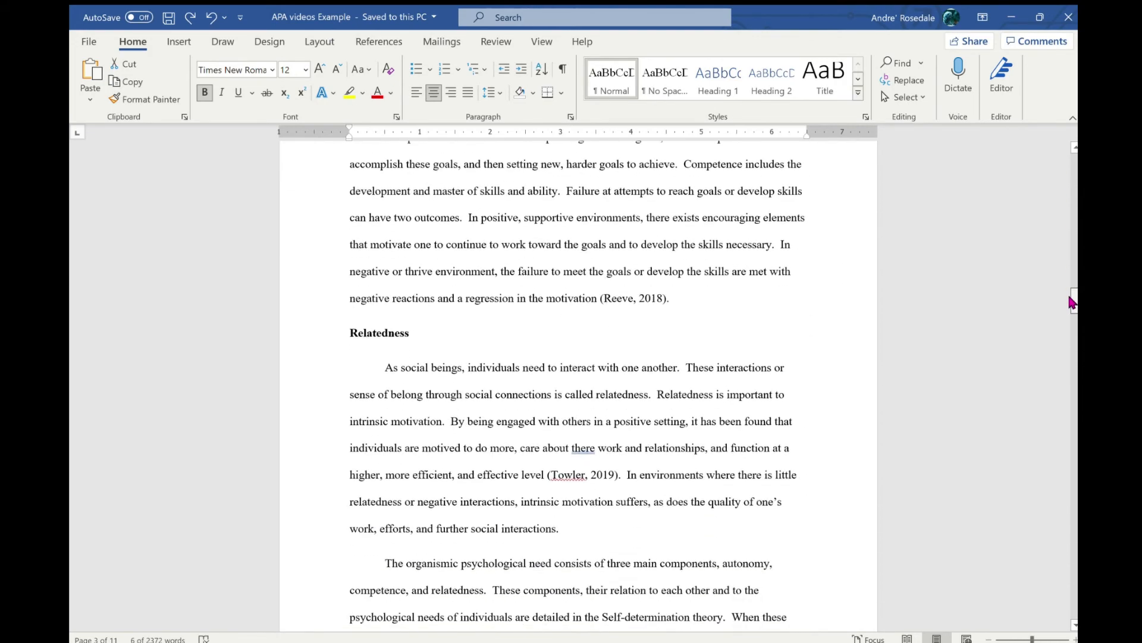
scroll("down", 3)
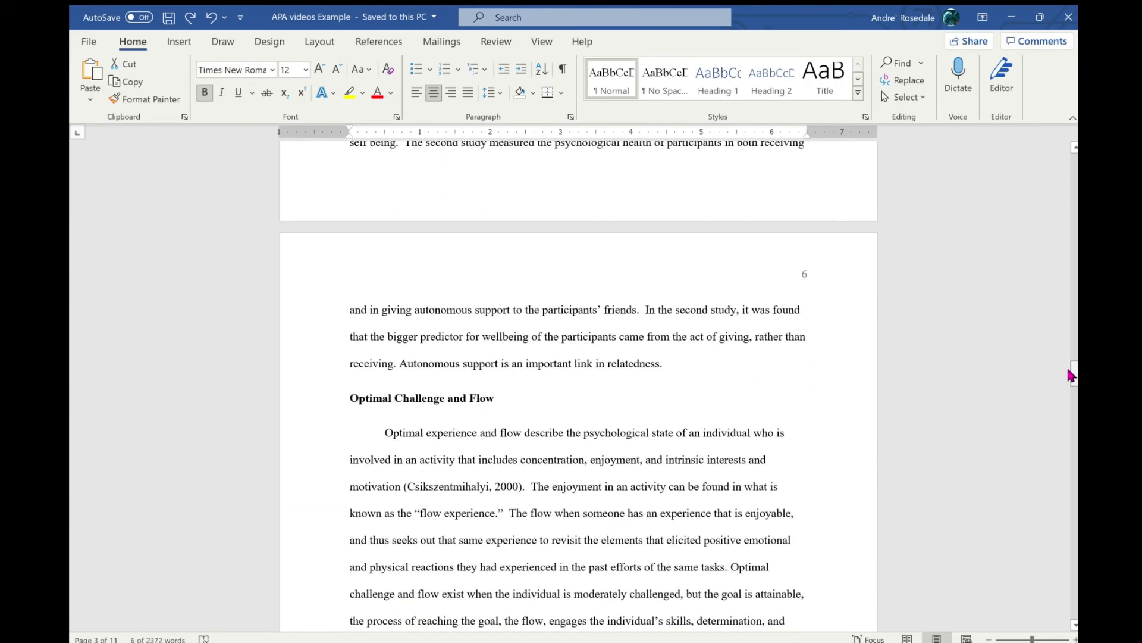
scroll("down", 3)
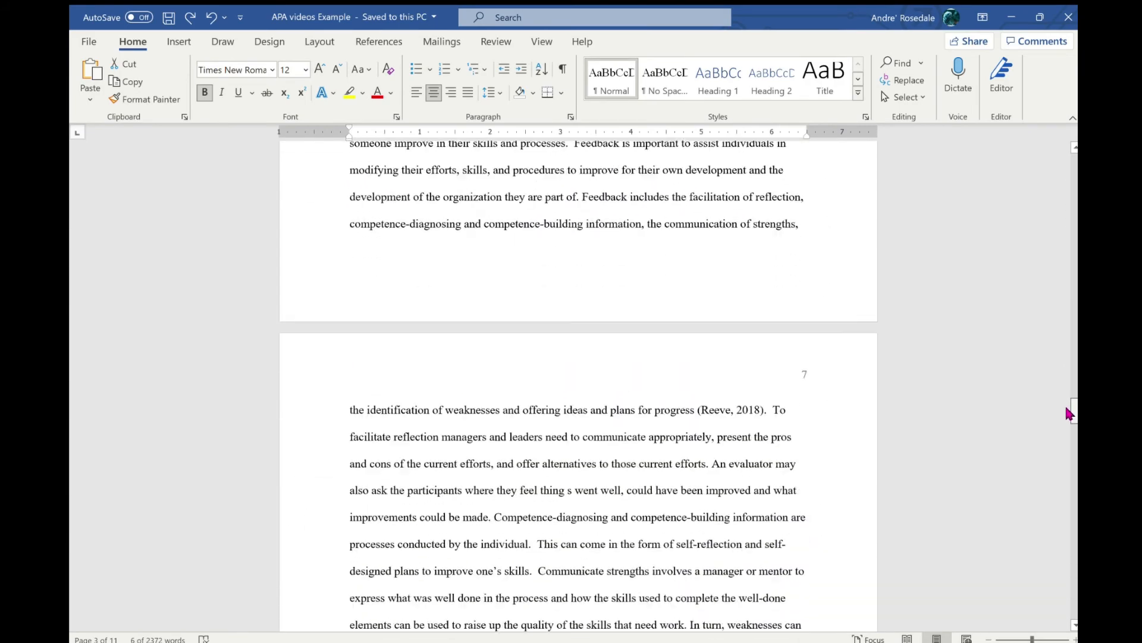
scroll("up", 3)
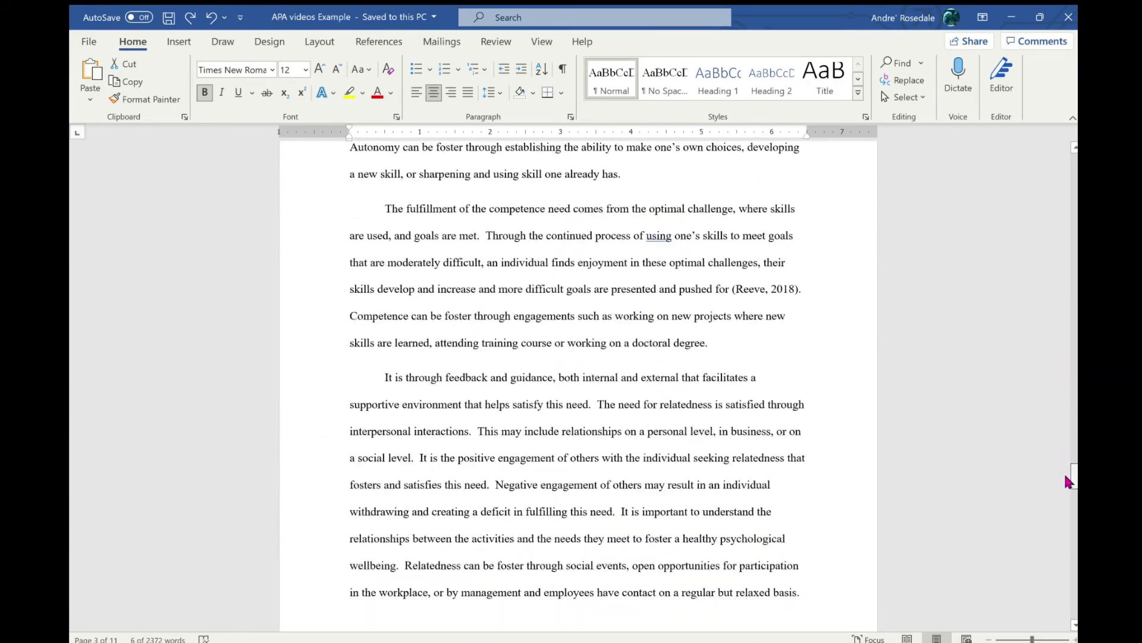
scroll("down", 3)
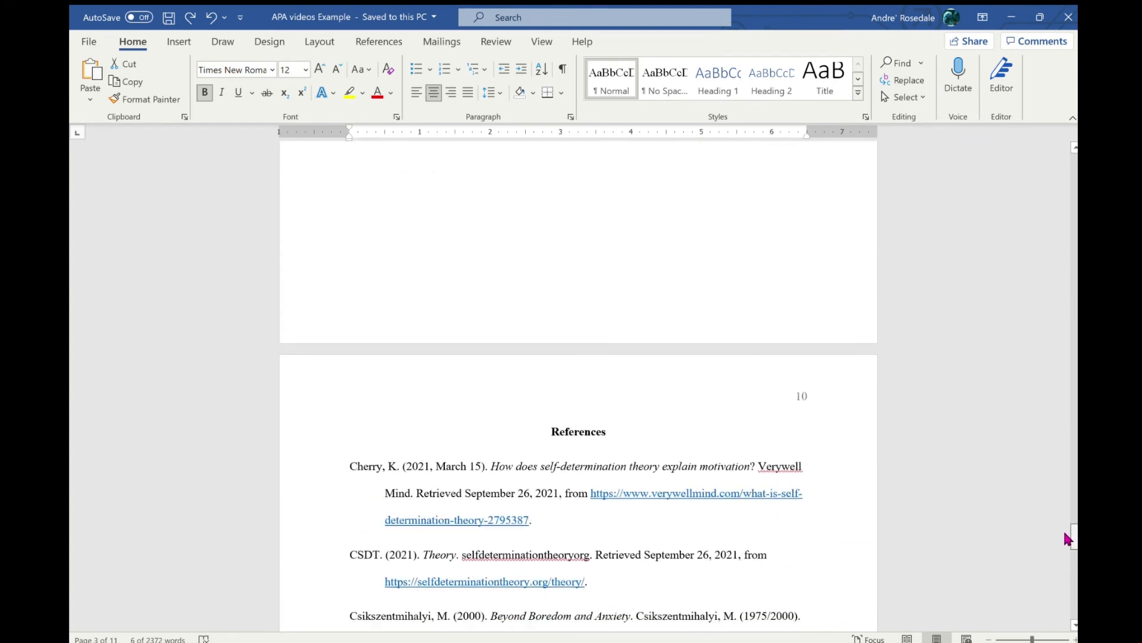
scroll("down", 3)
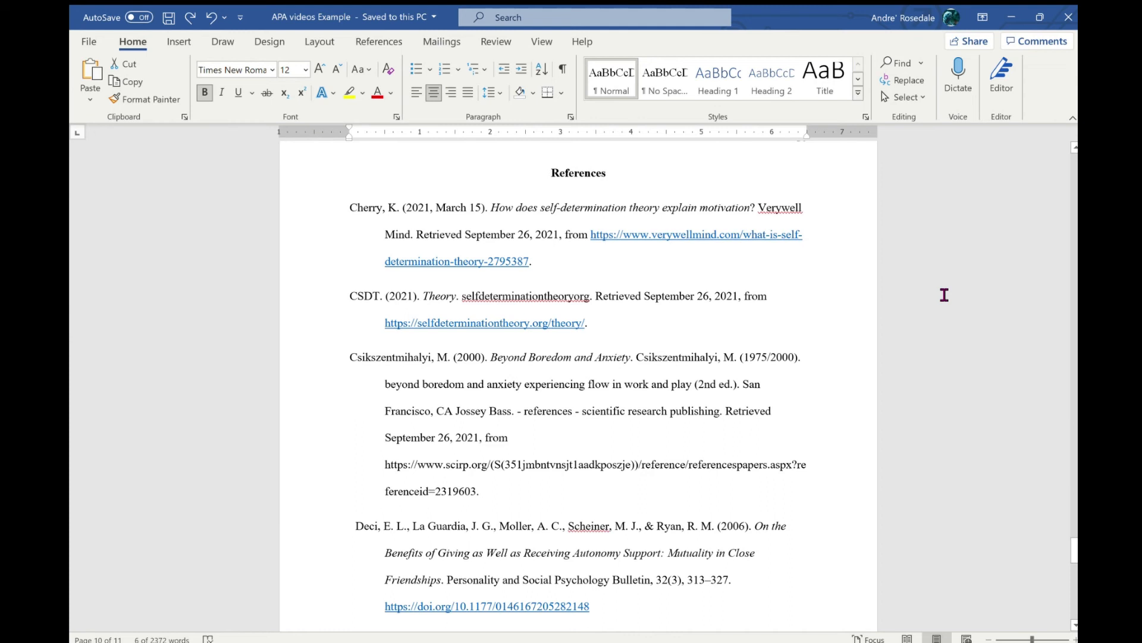
mouse_move(690, 207)
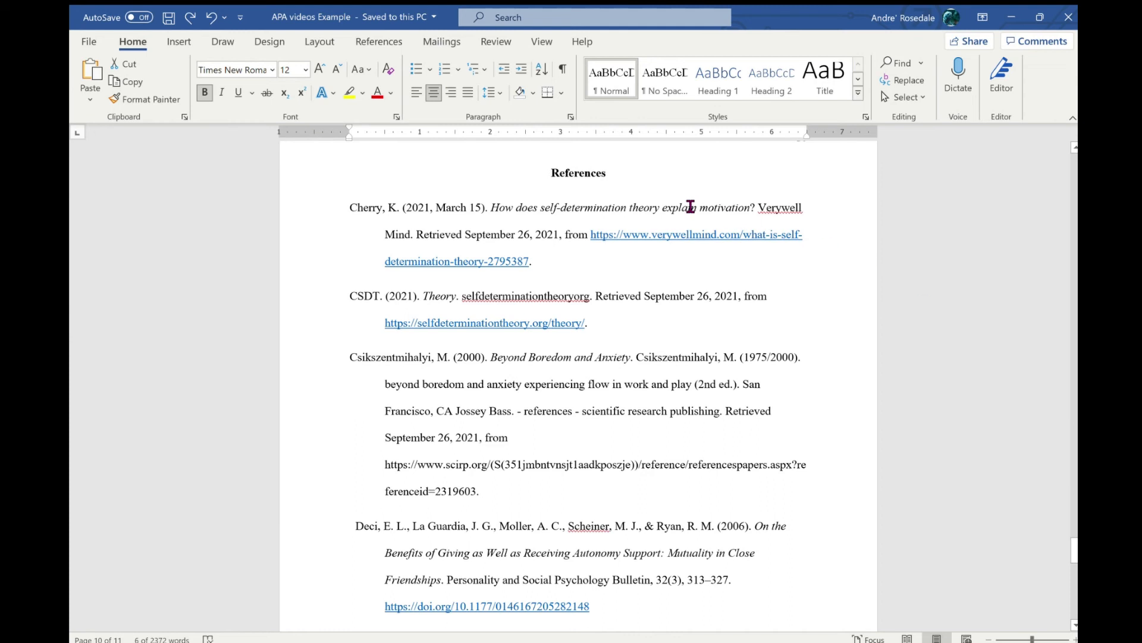
mouse_move(538, 180)
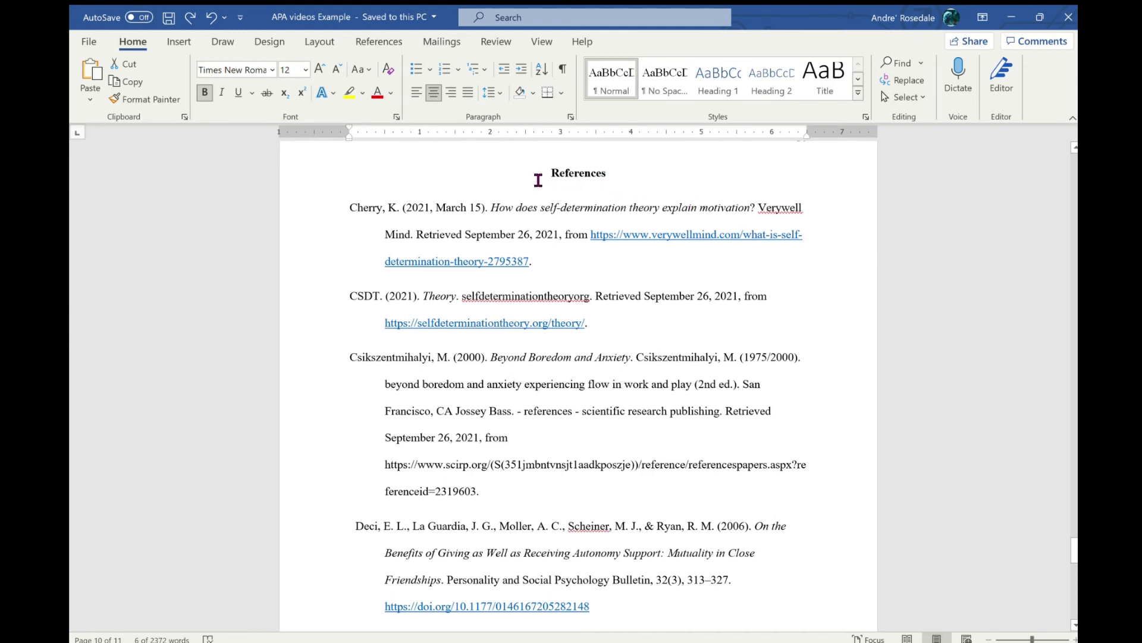
mouse_move(376, 225)
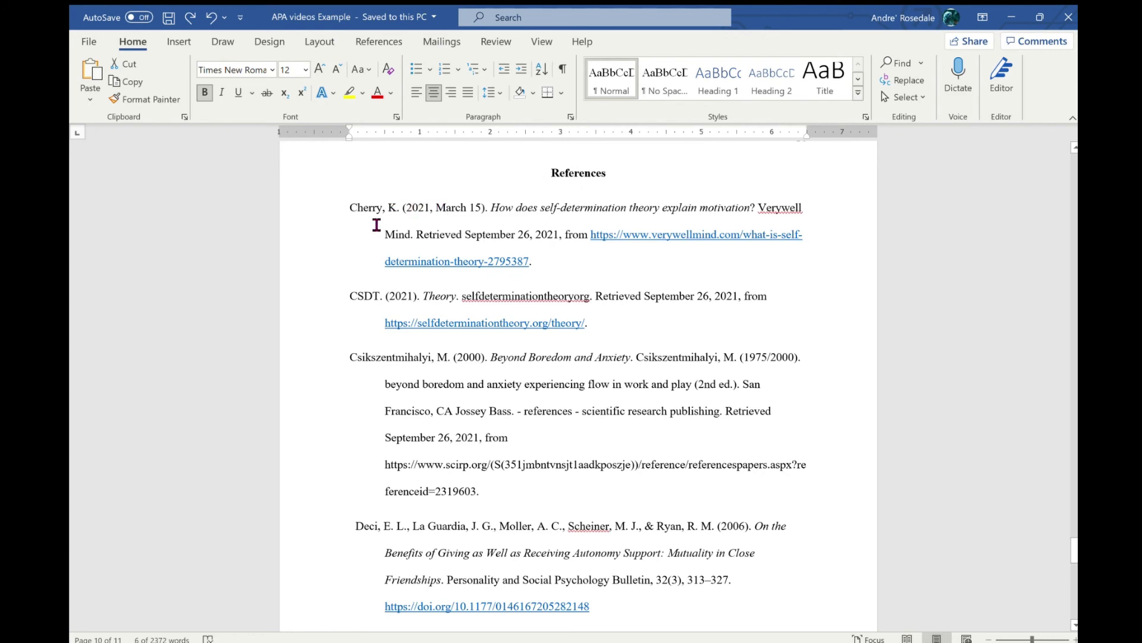
mouse_move(1006, 187)
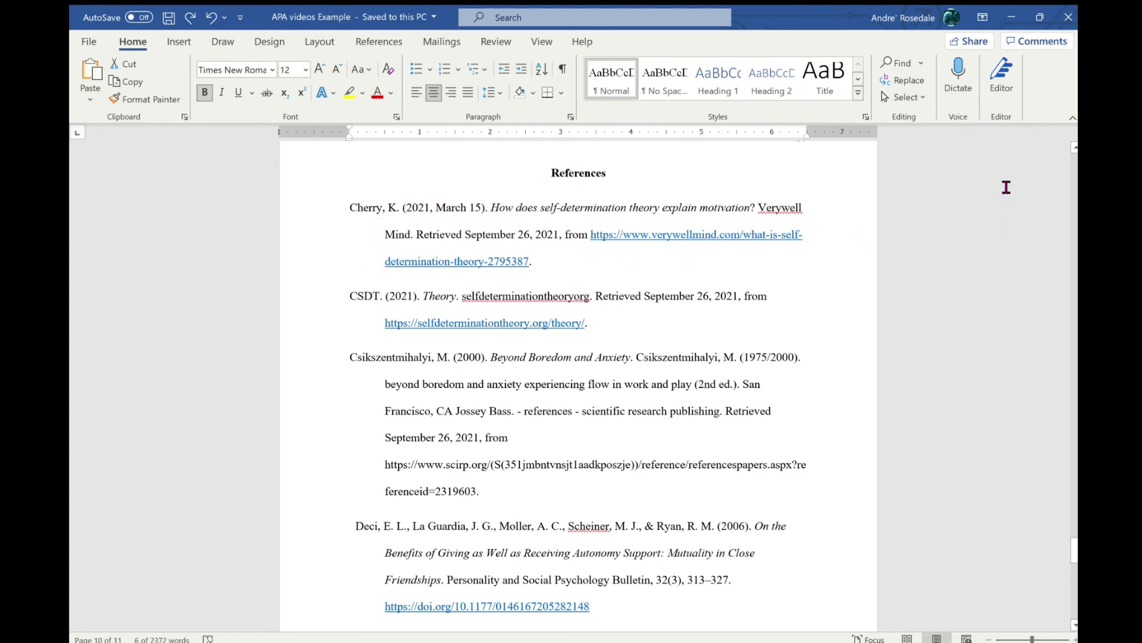